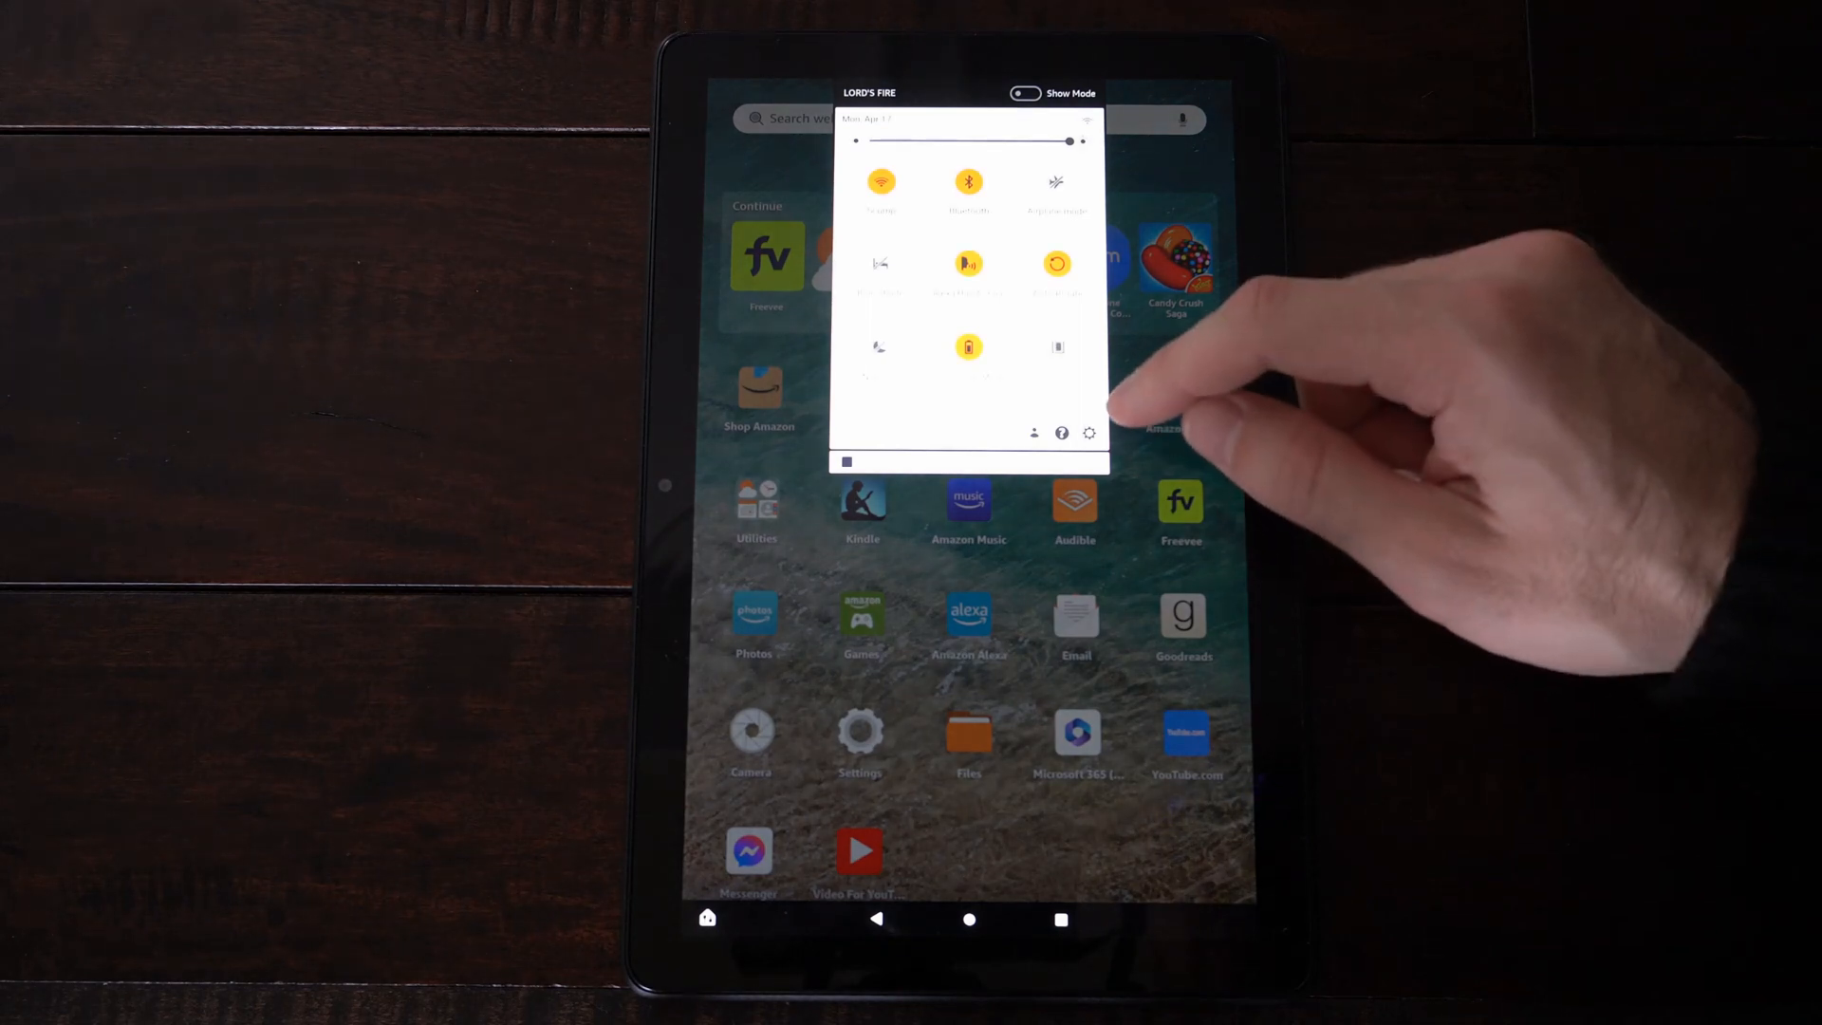
Bring up the main Settings category list from the quick settings gear.
click(1088, 433)
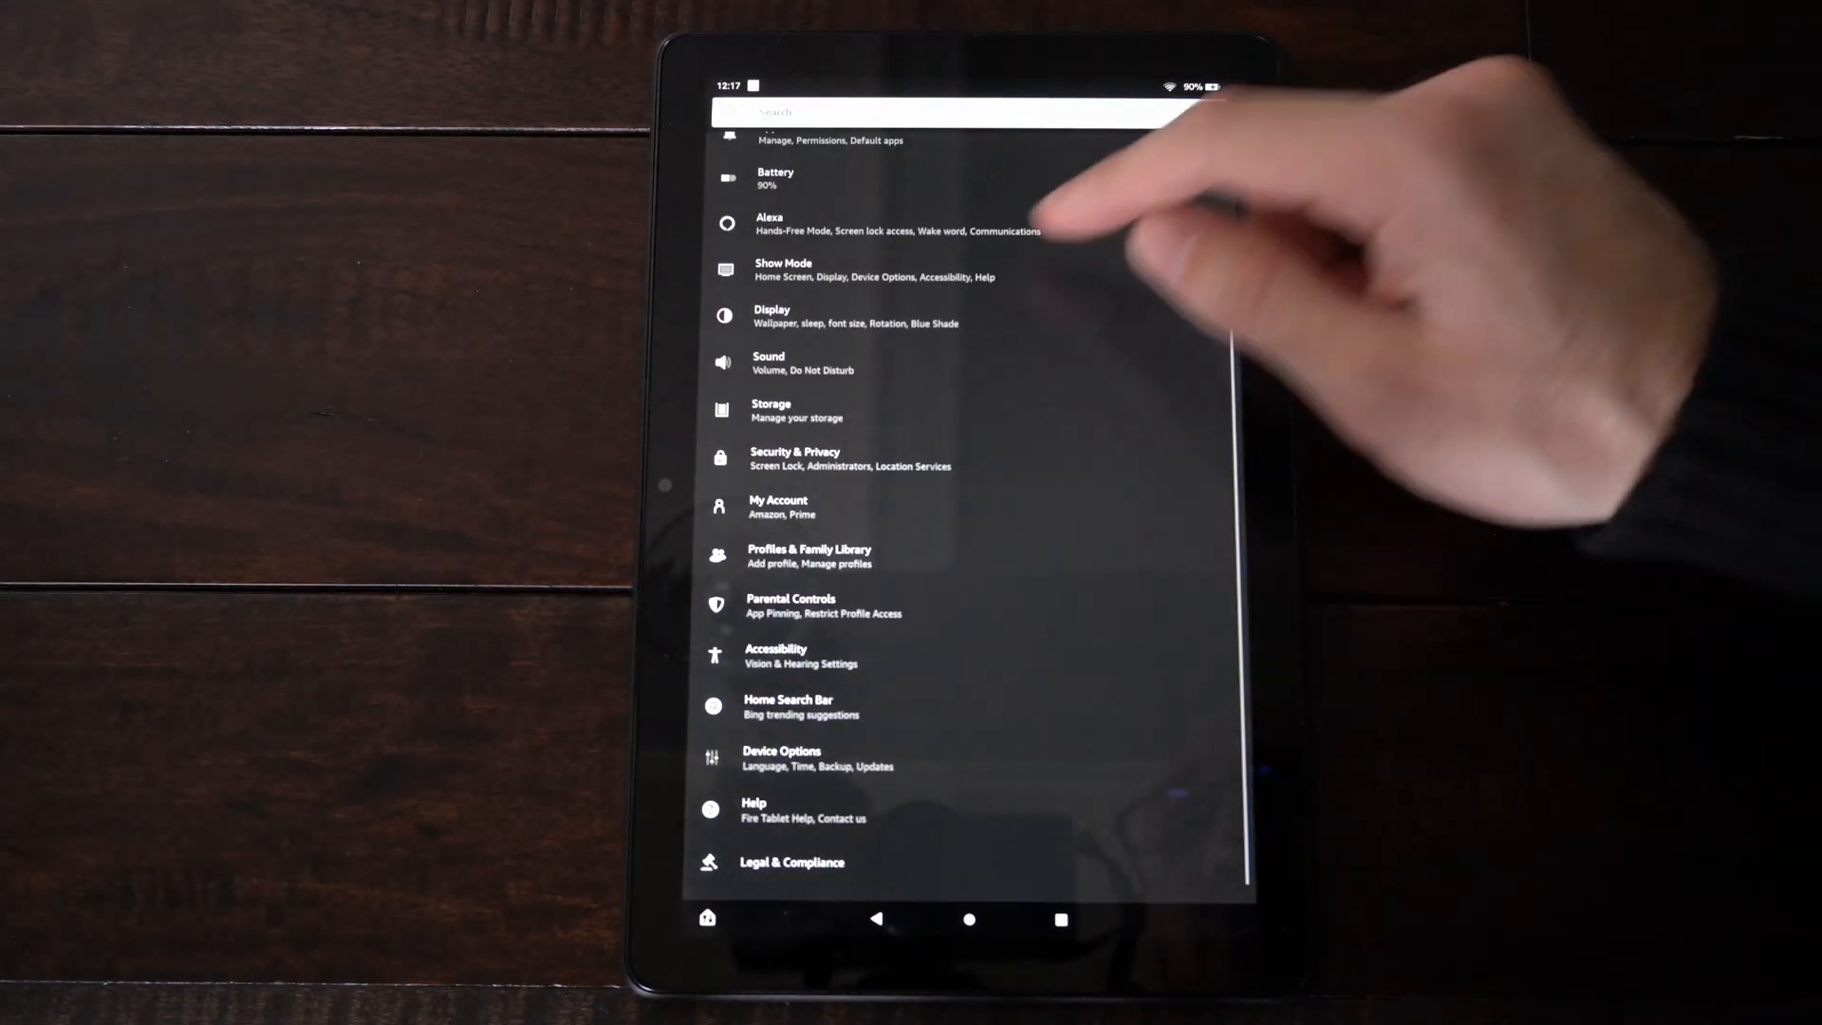
In Display, drag the brightness level slider fully right to 100%.
click(772, 315)
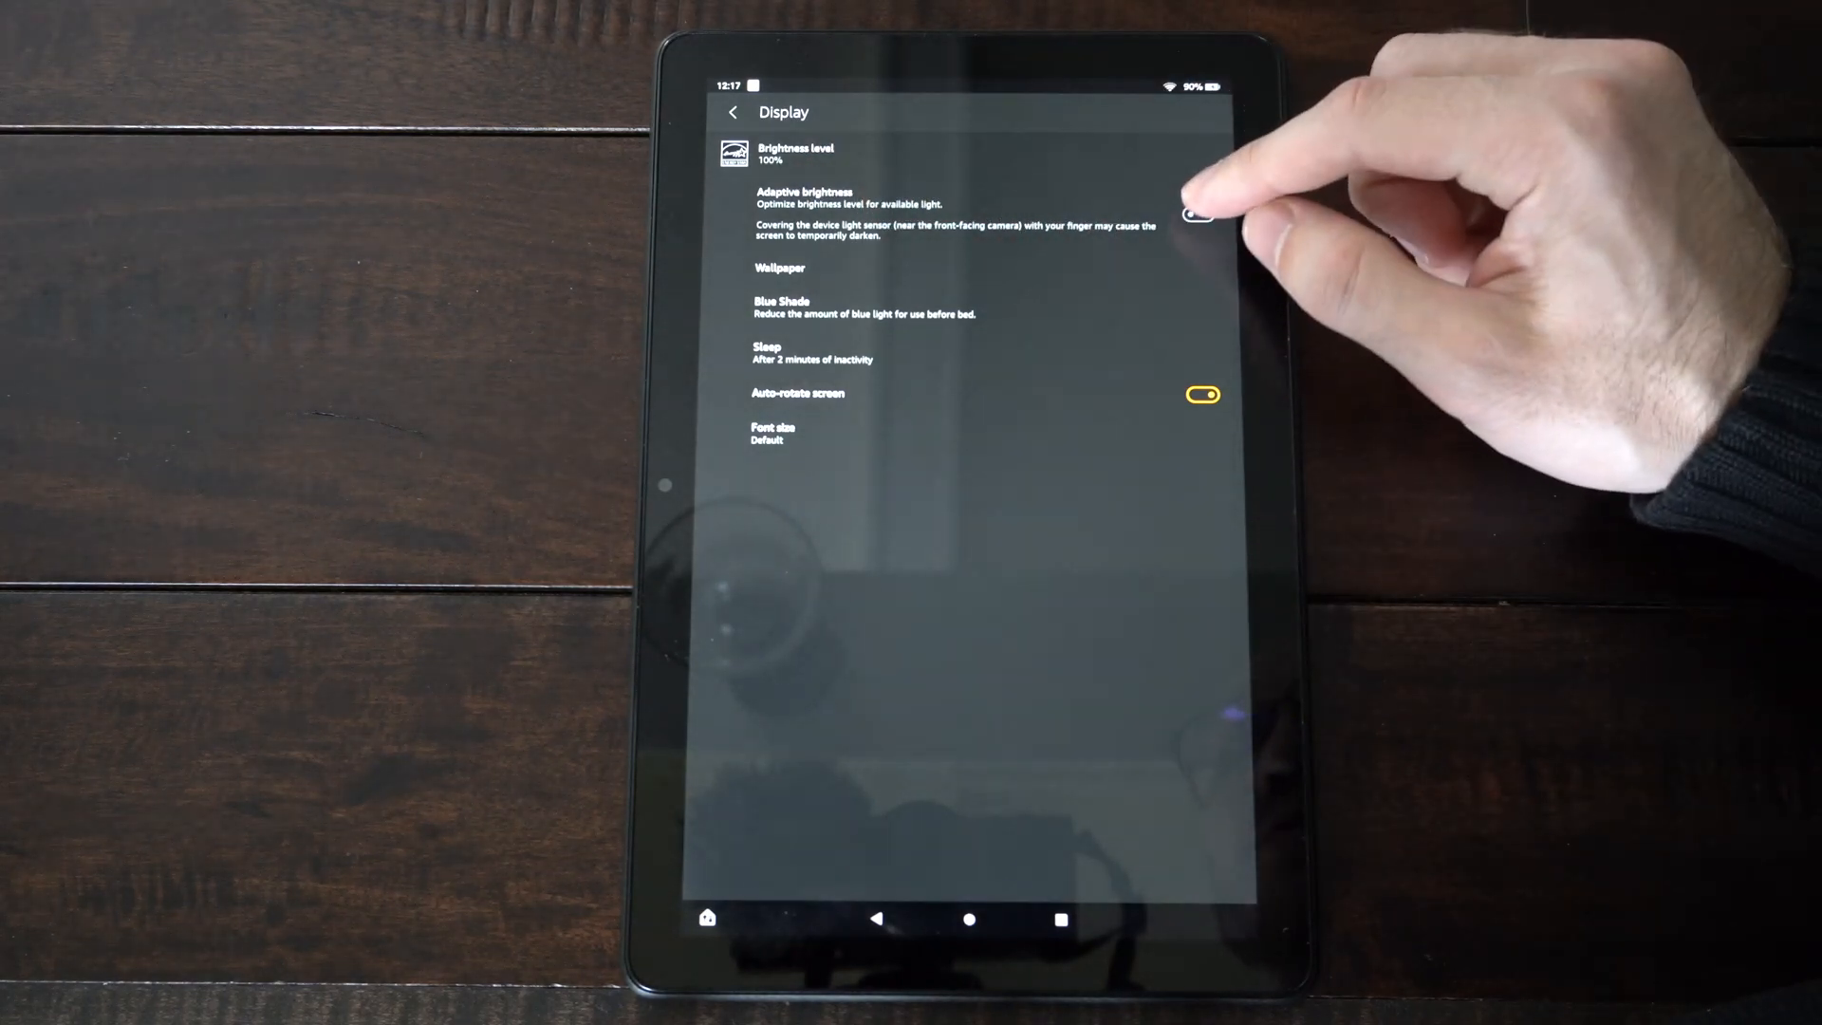
click(1198, 215)
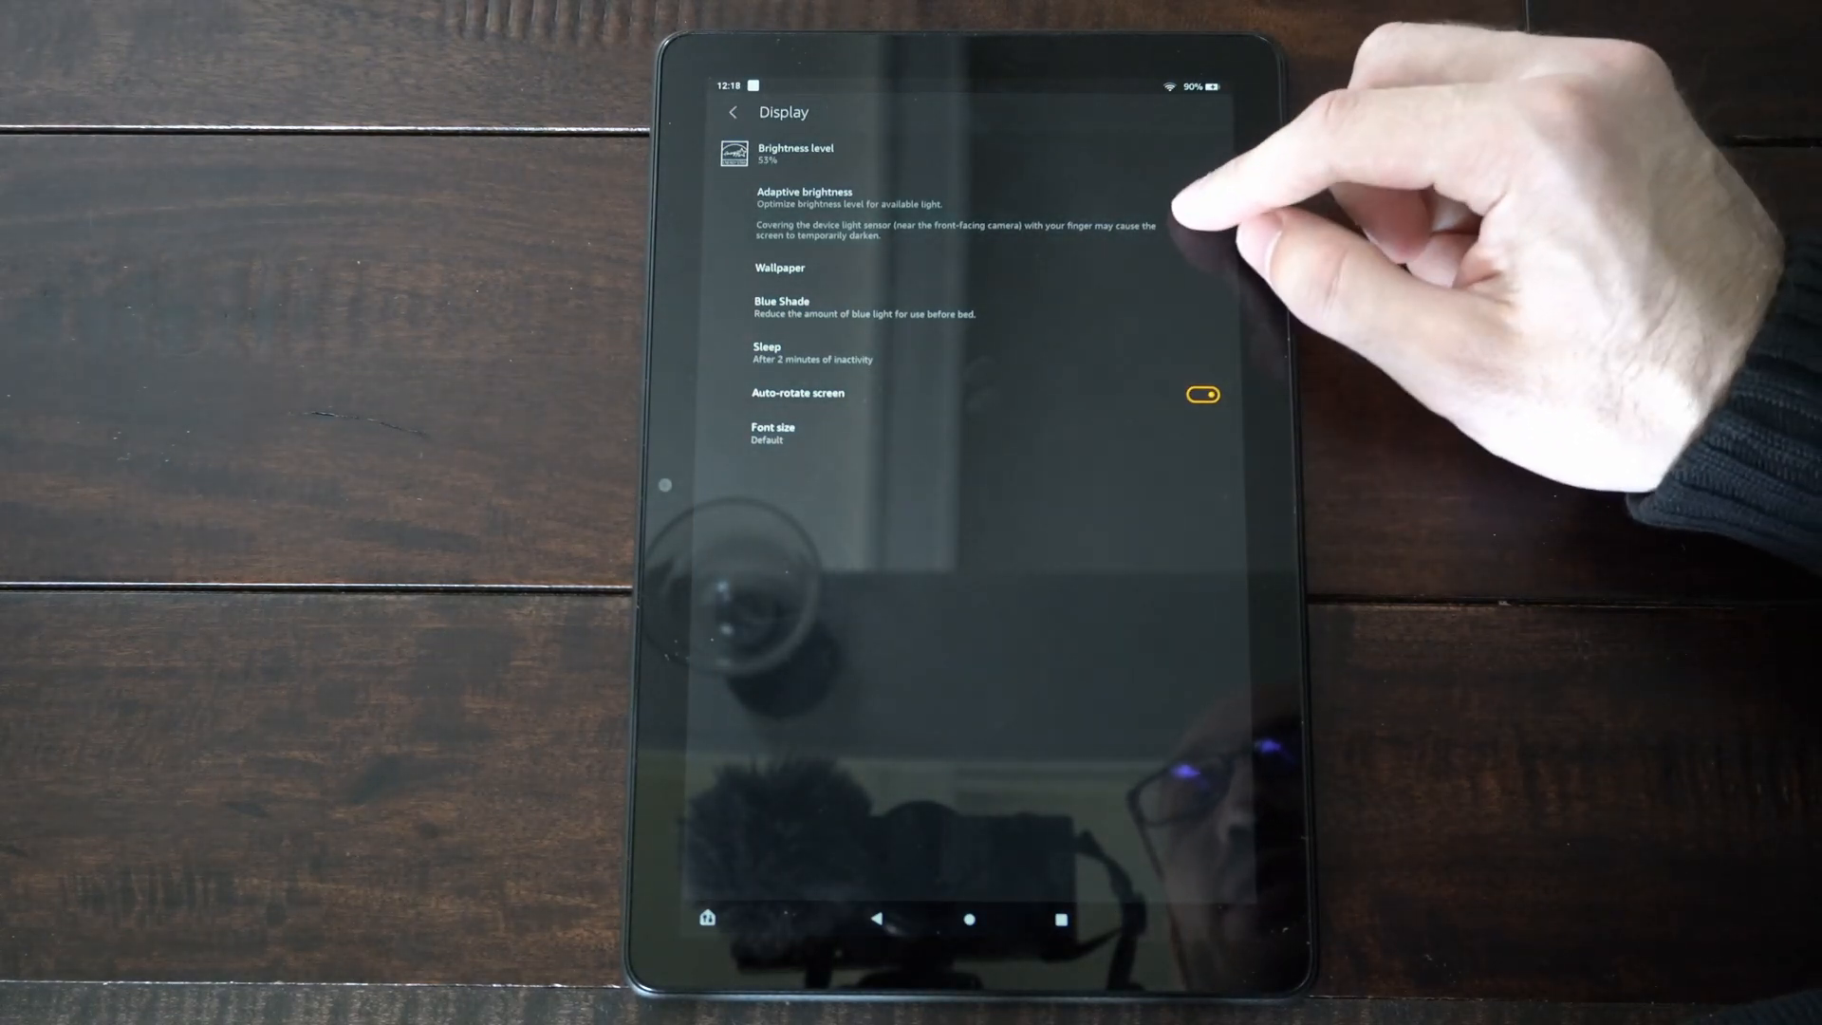
click(1198, 212)
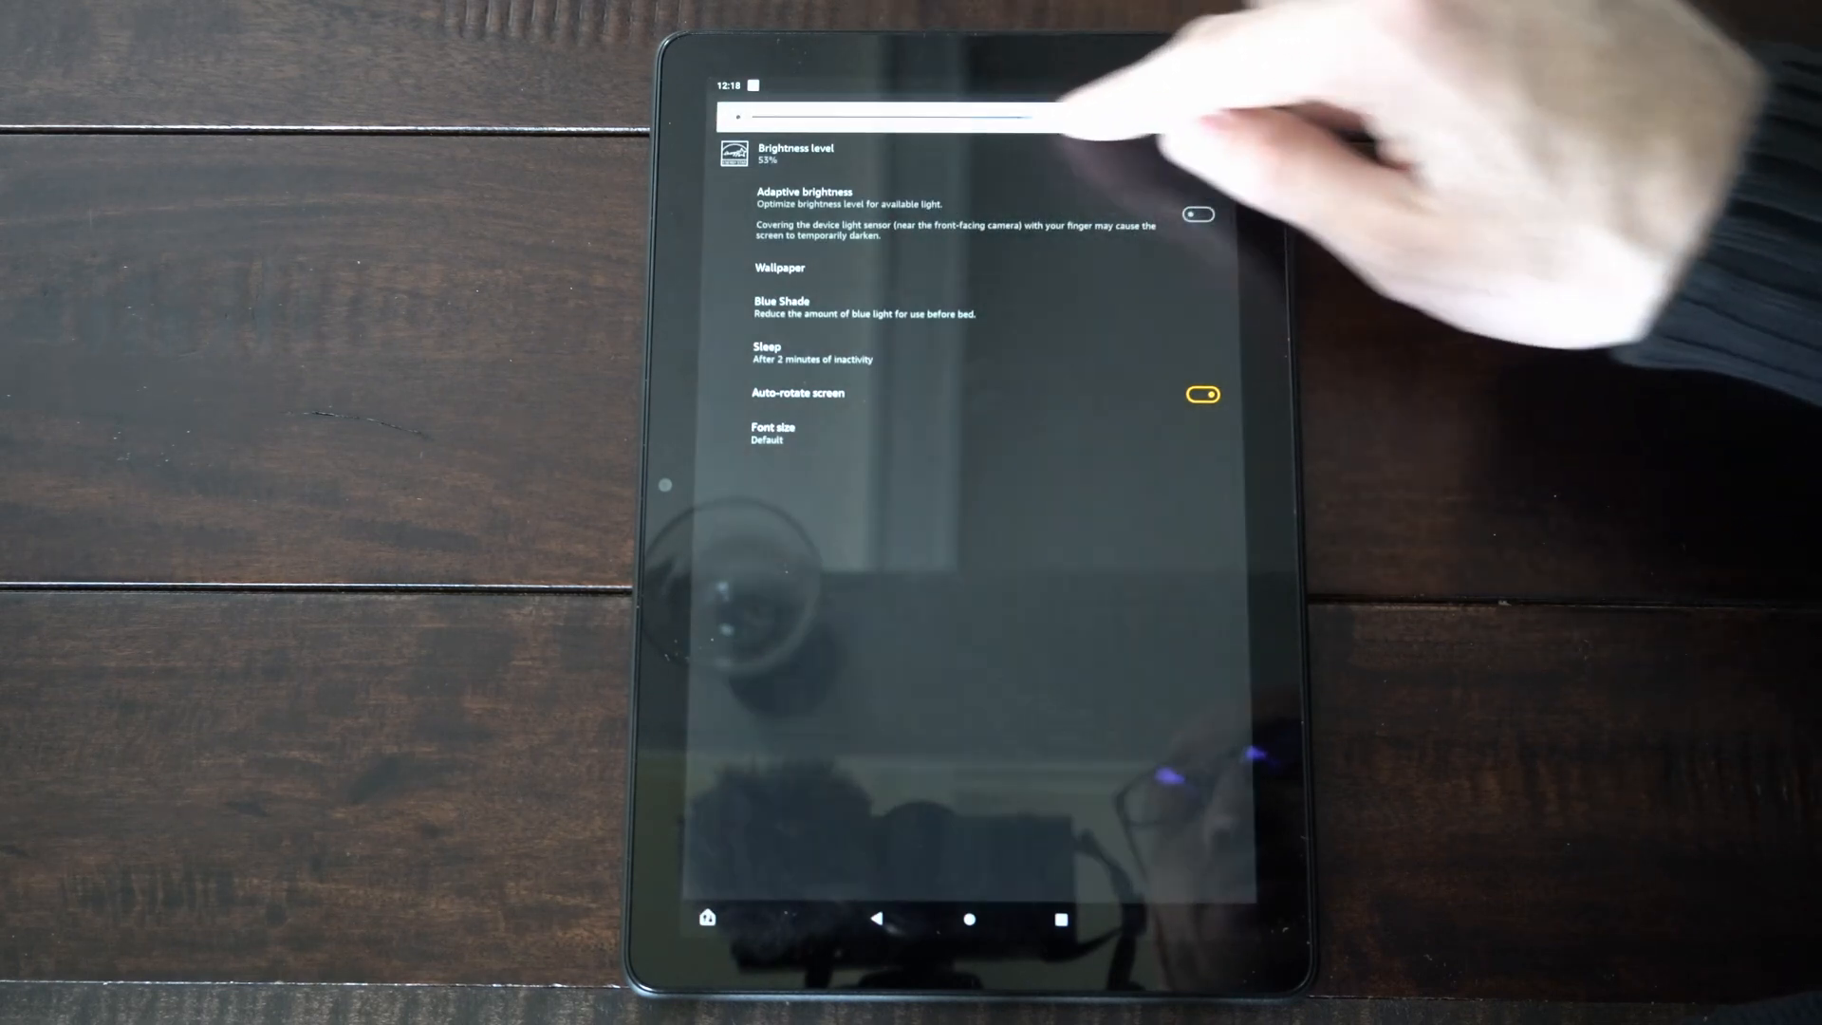
drag(1046, 114, 1161, 114)
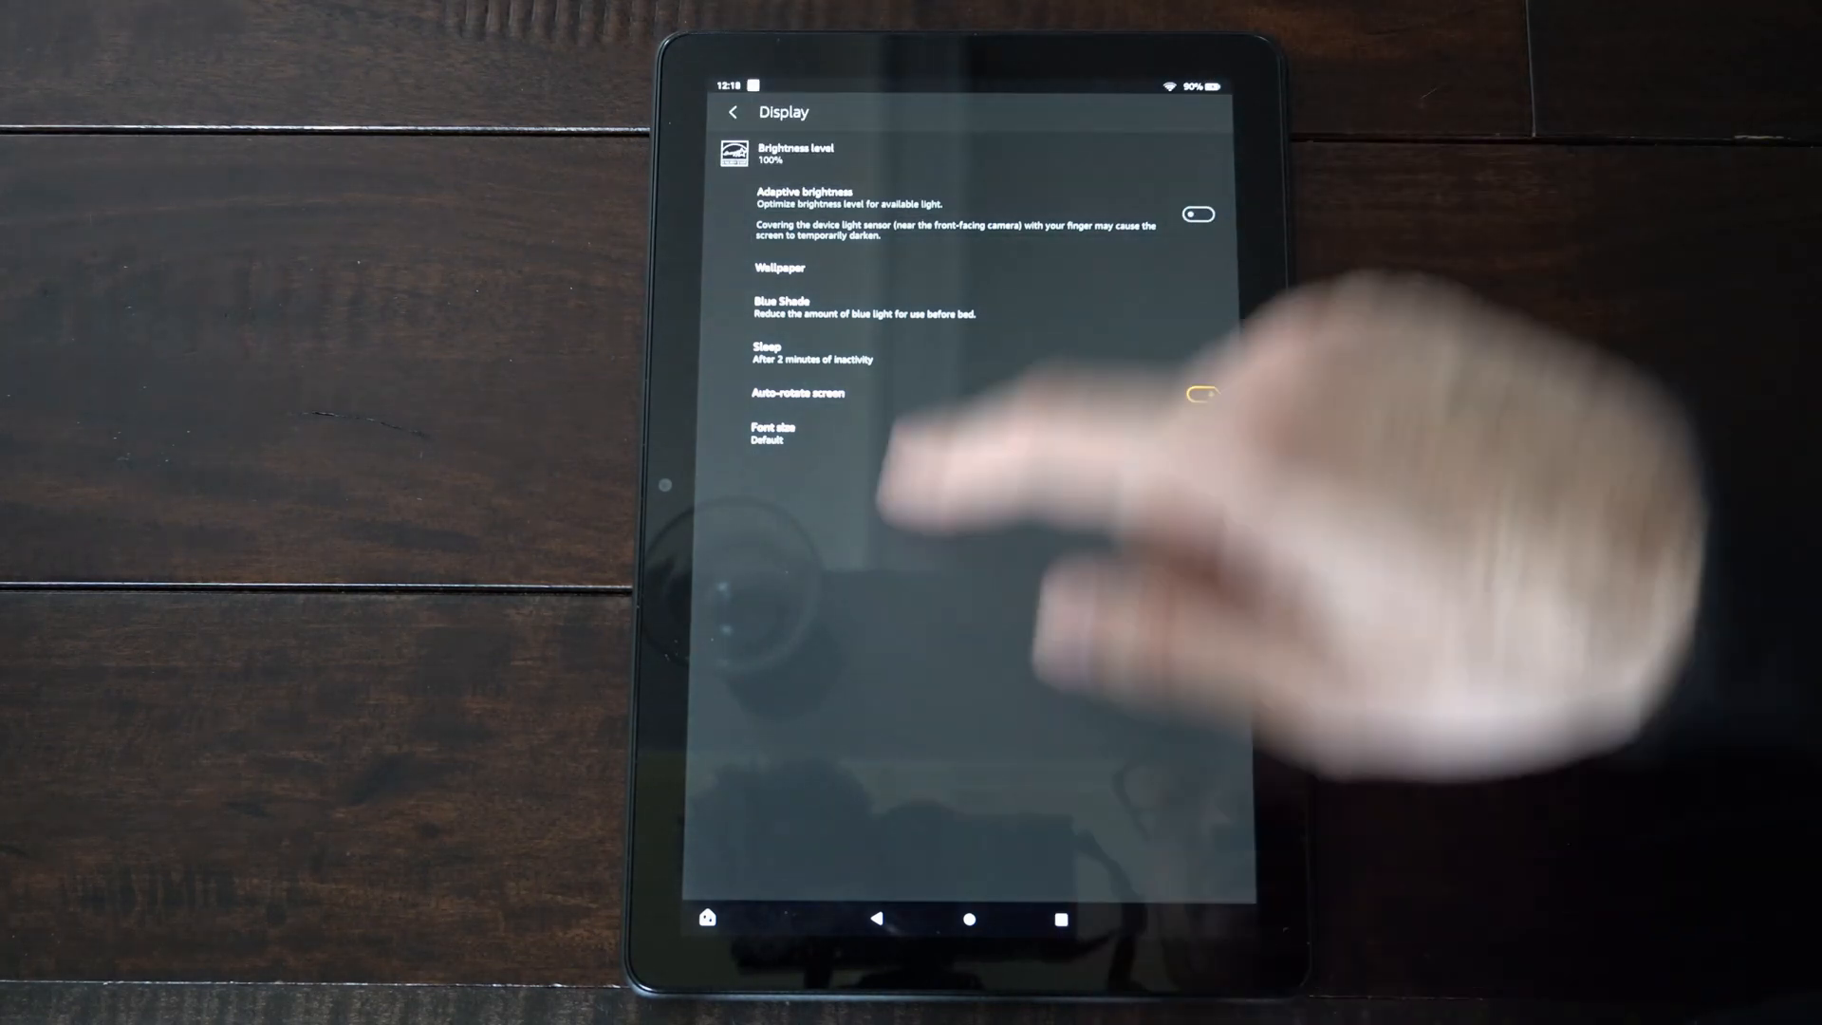
Go back from Display to the main Settings category list.
click(790, 351)
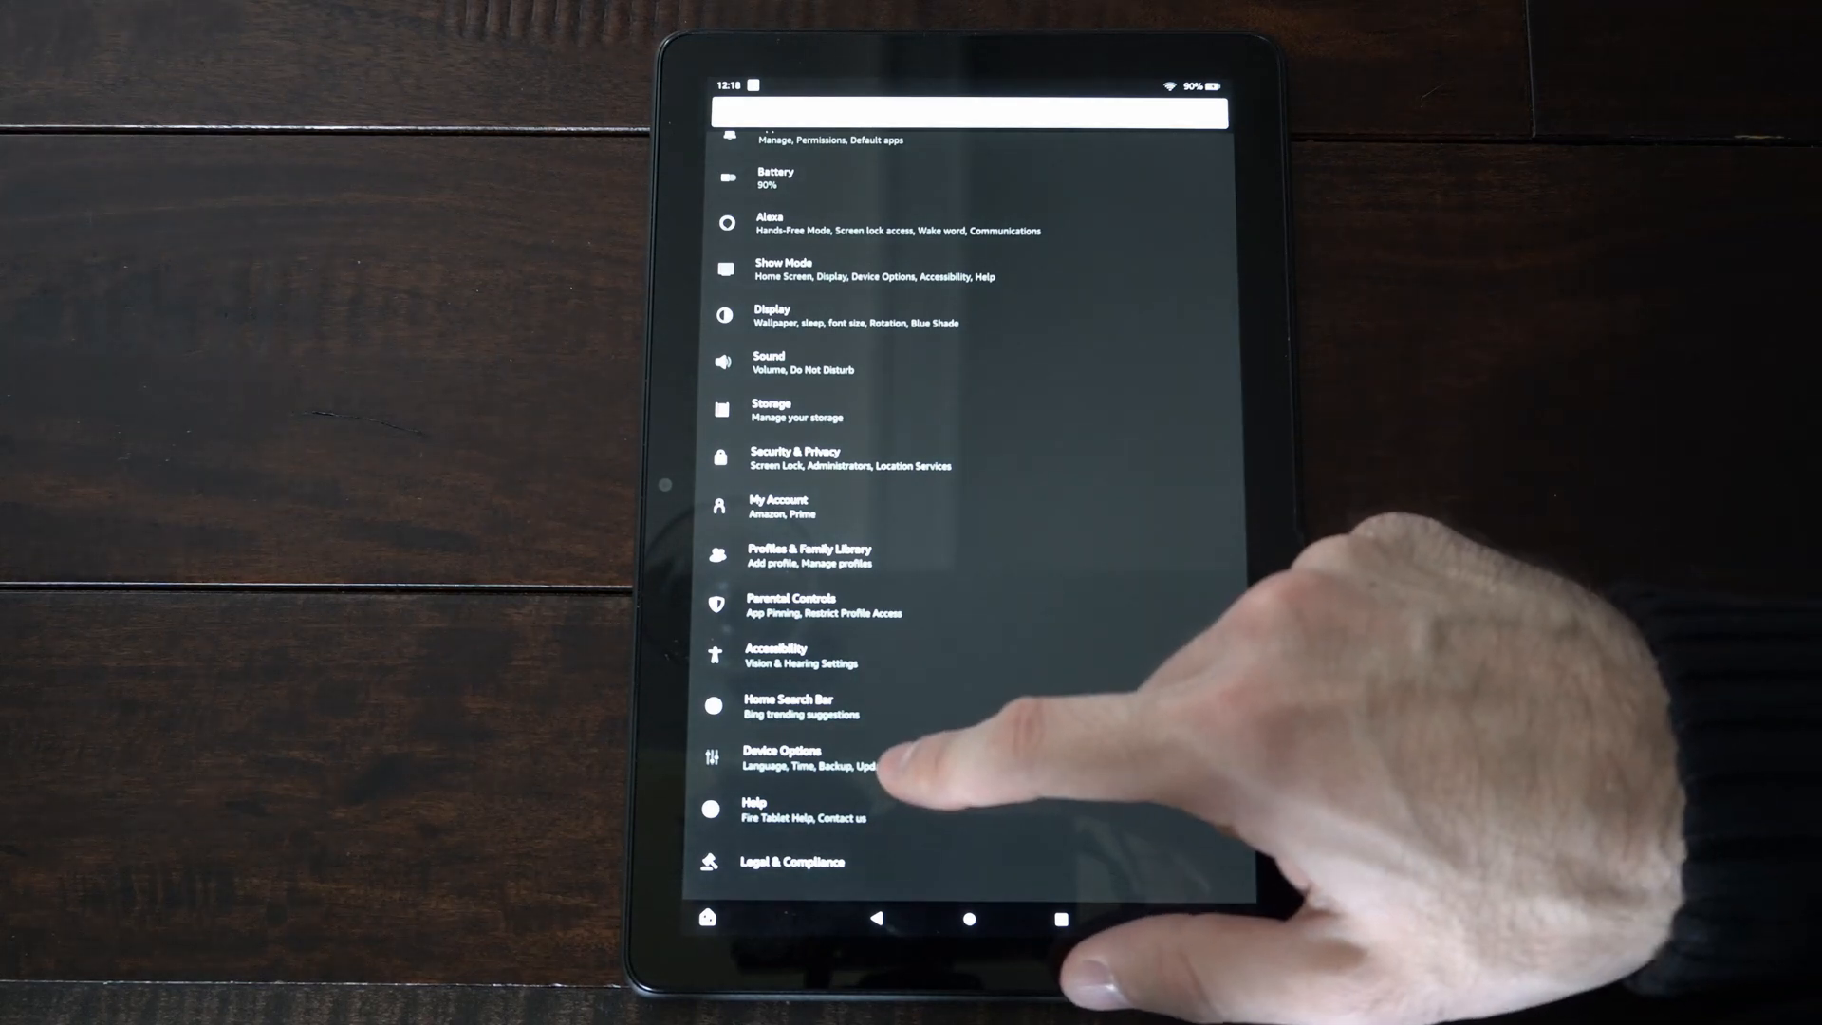
Check About Fire Tablet shows developer mode already enabled, then return to Device Options.
click(780, 755)
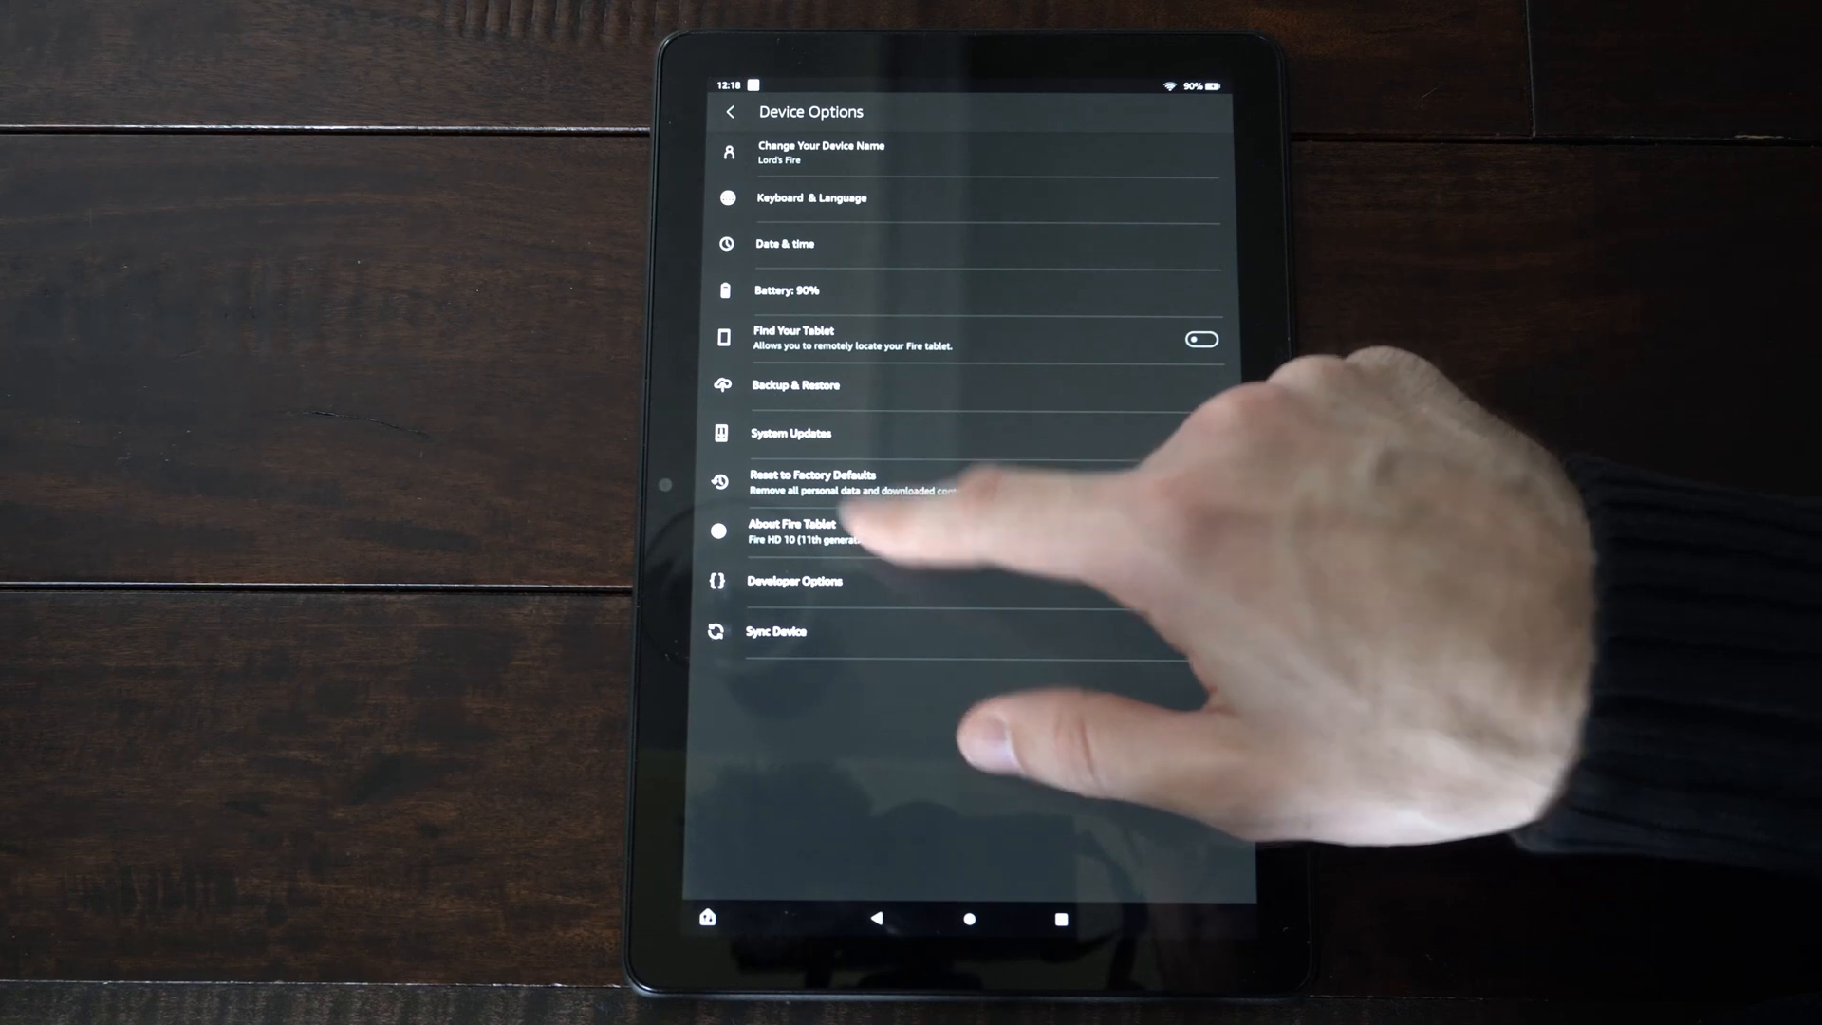
click(794, 530)
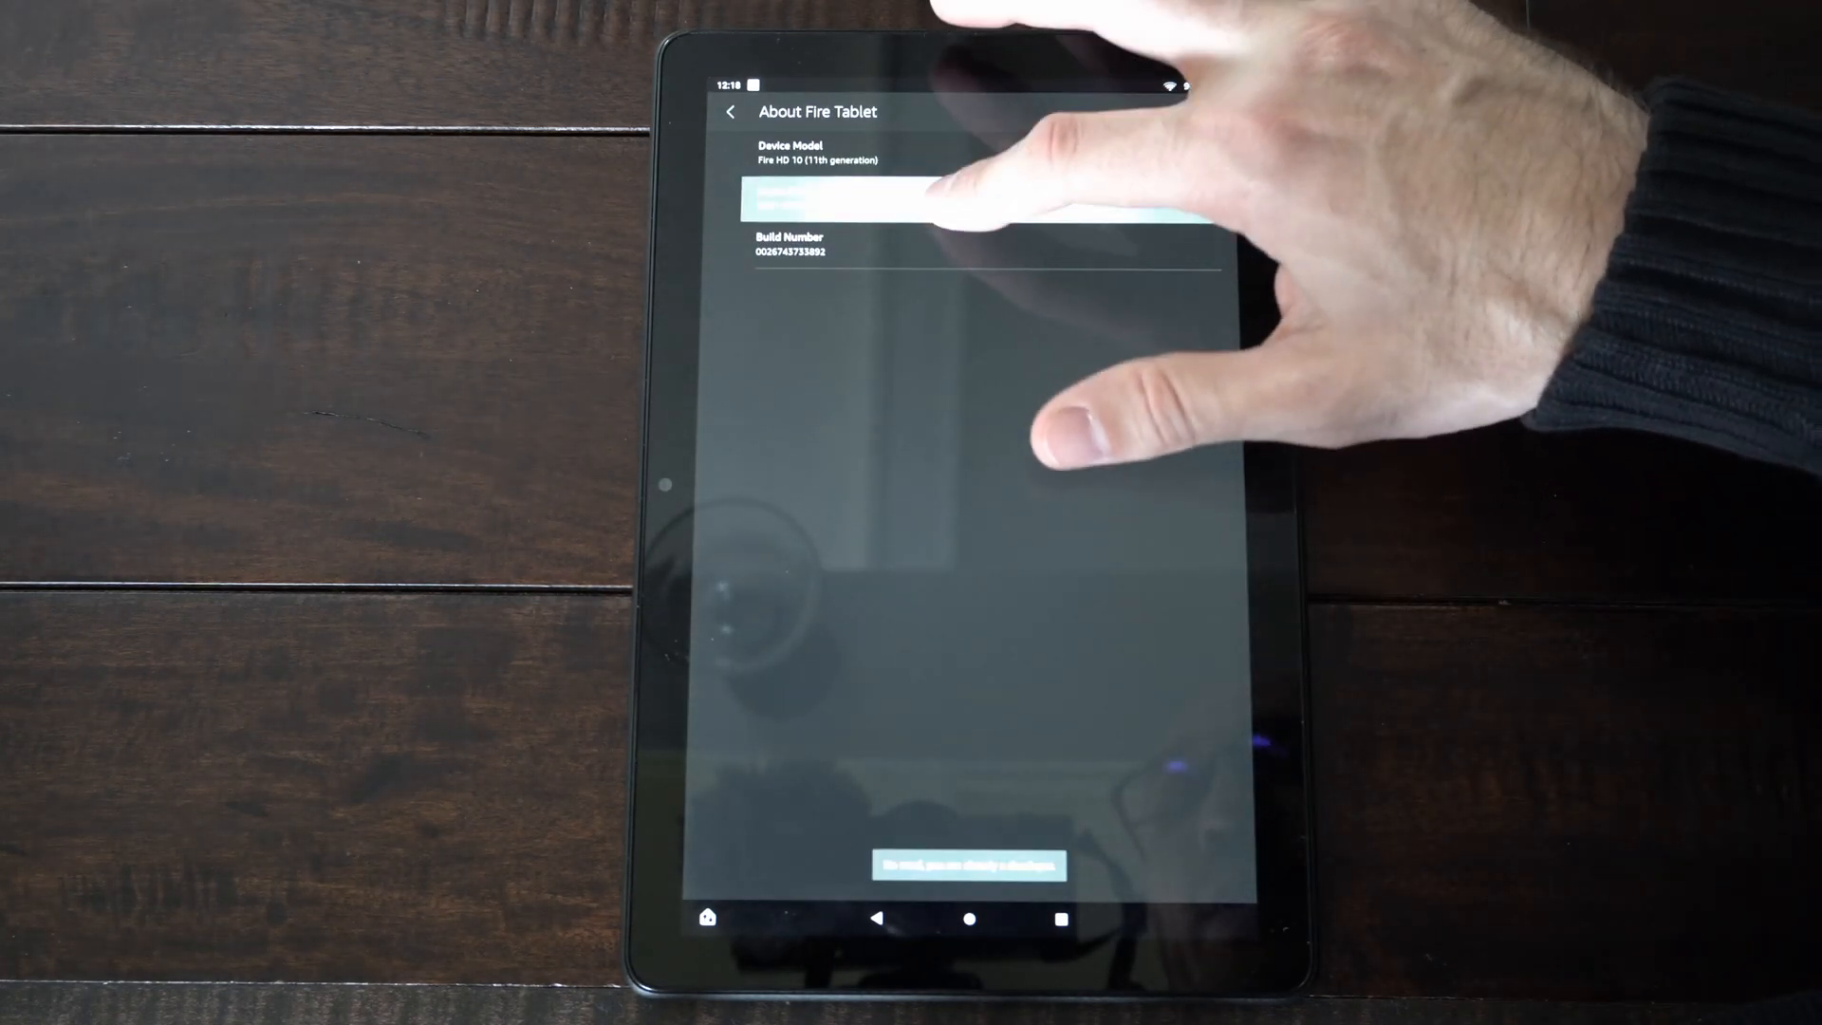
click(729, 112)
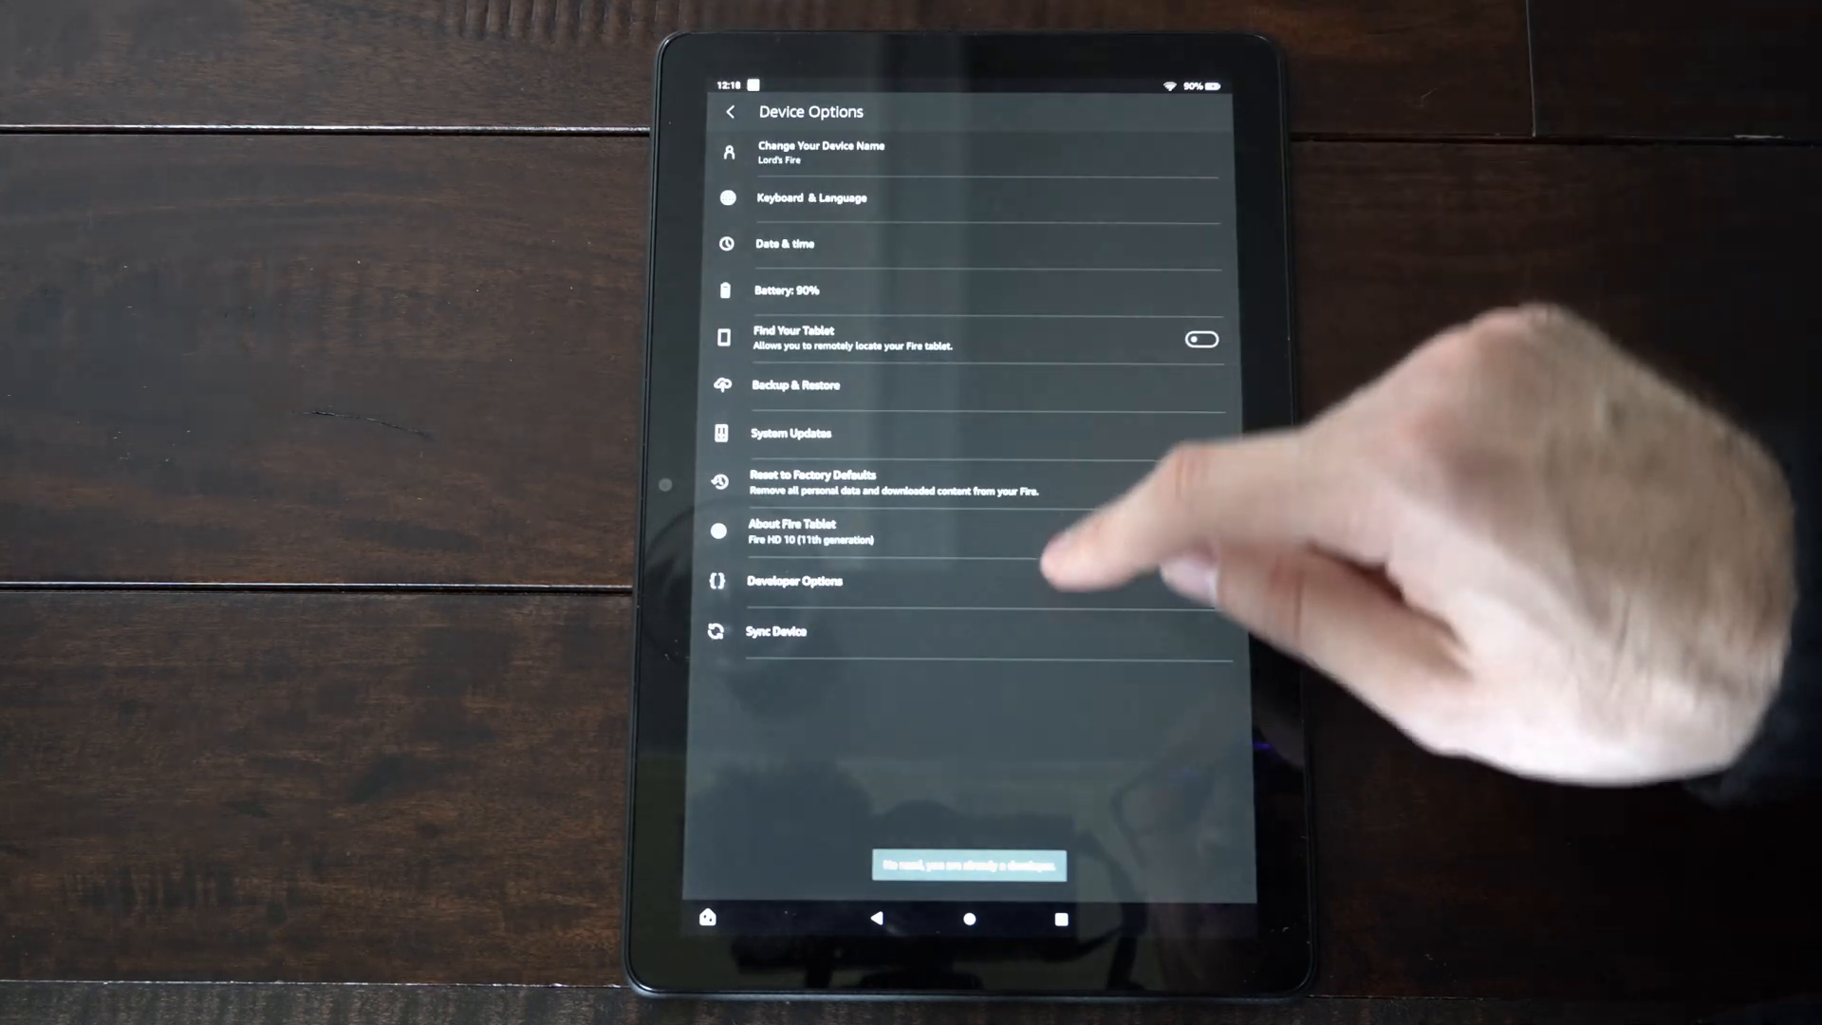
In Developer Options, switch Stay Awake on with developer mode enabled.
click(795, 580)
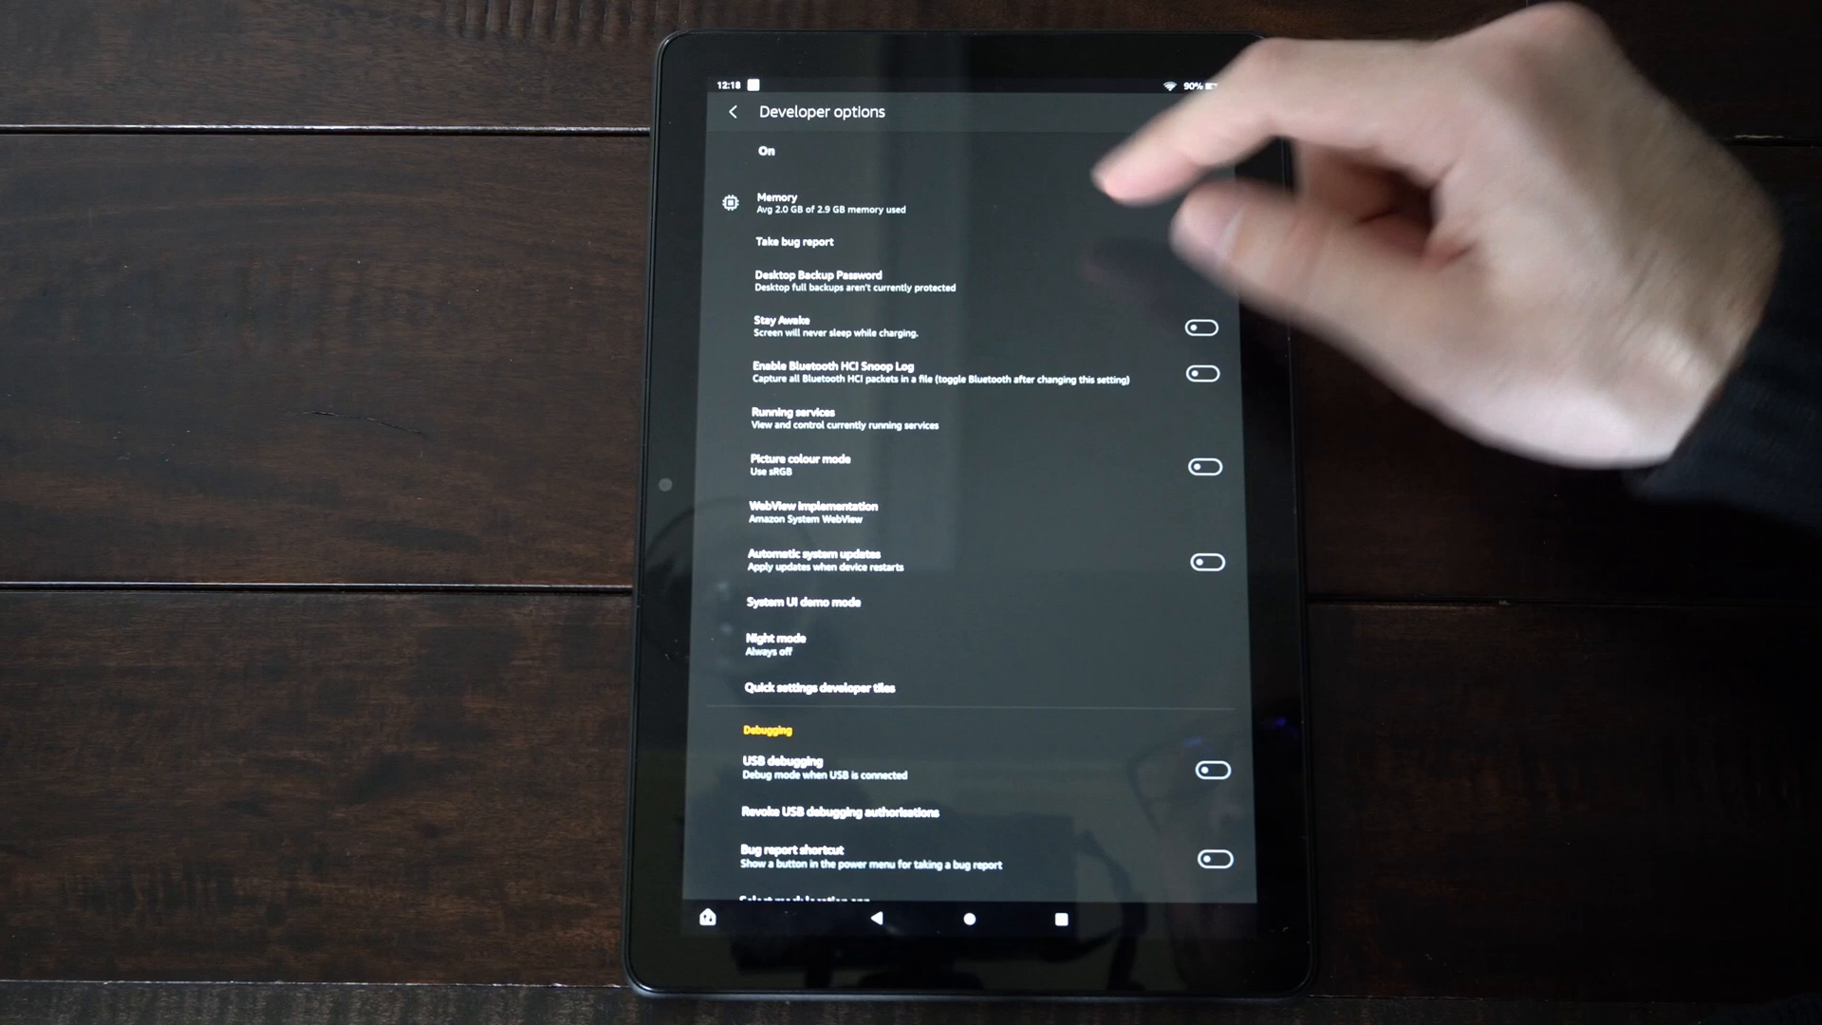
click(1201, 328)
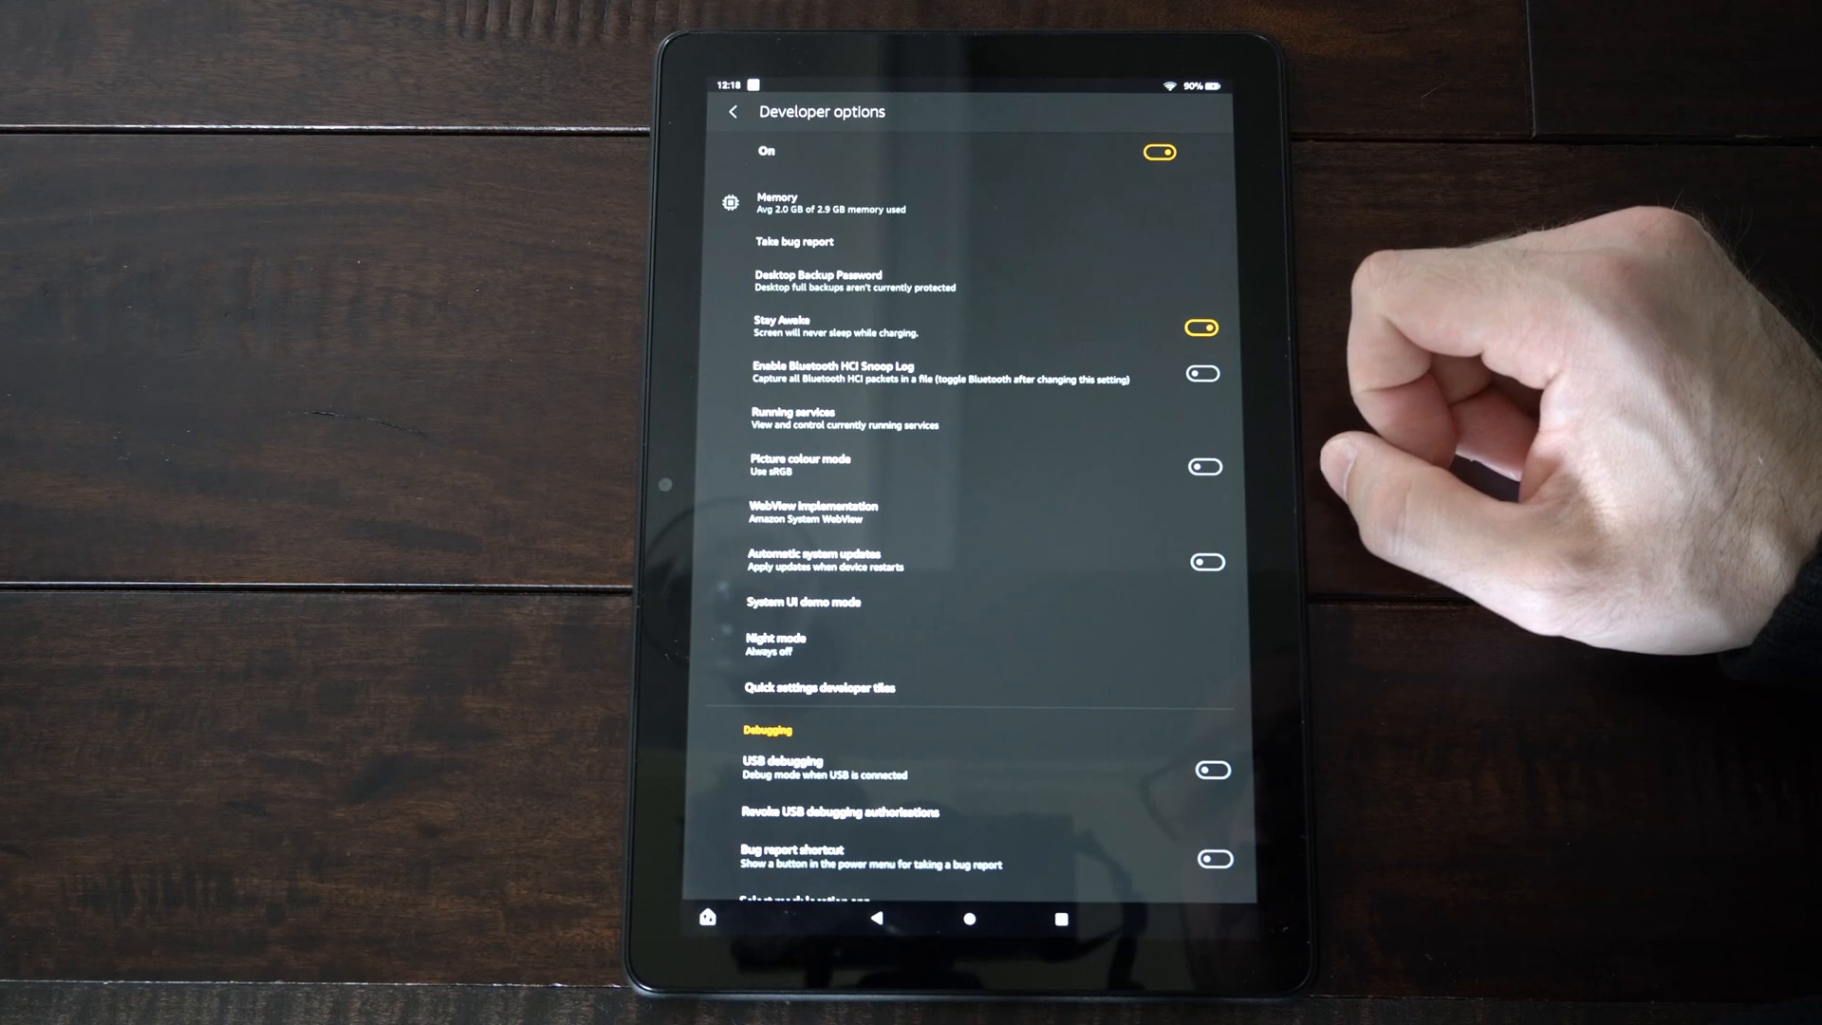
scroll(down, 3)
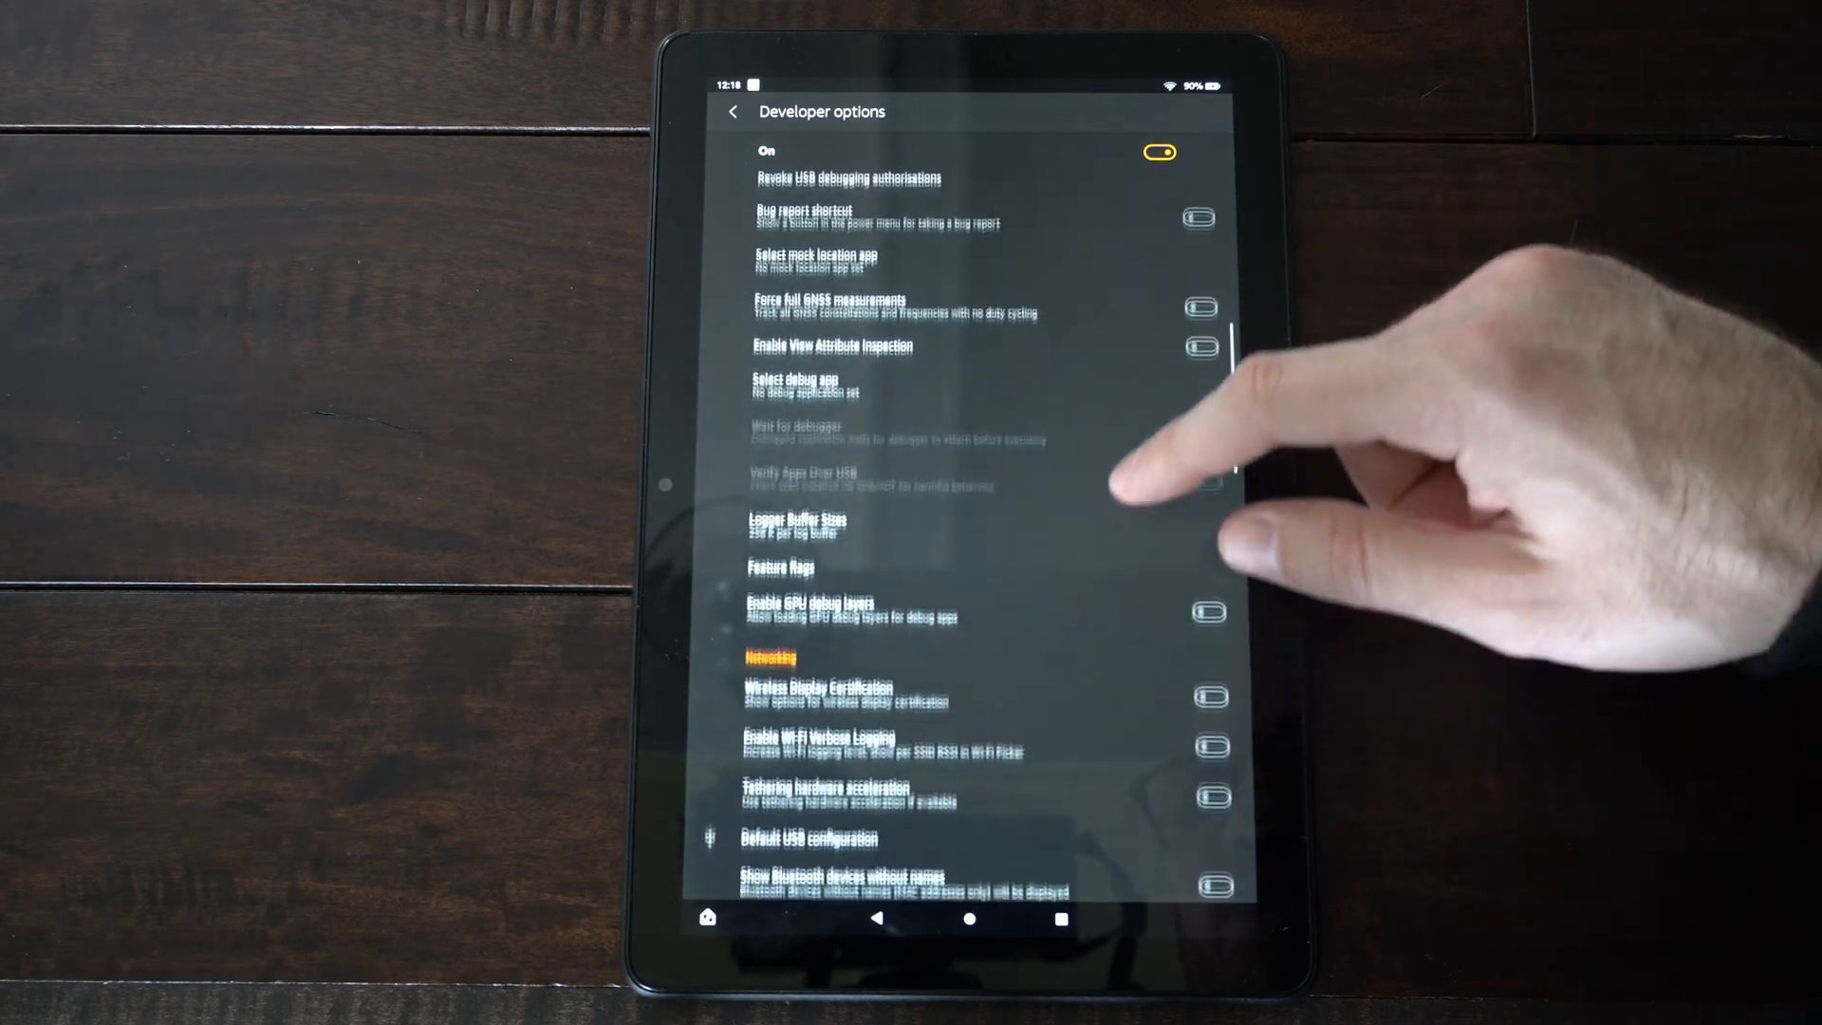
scroll(down, 3)
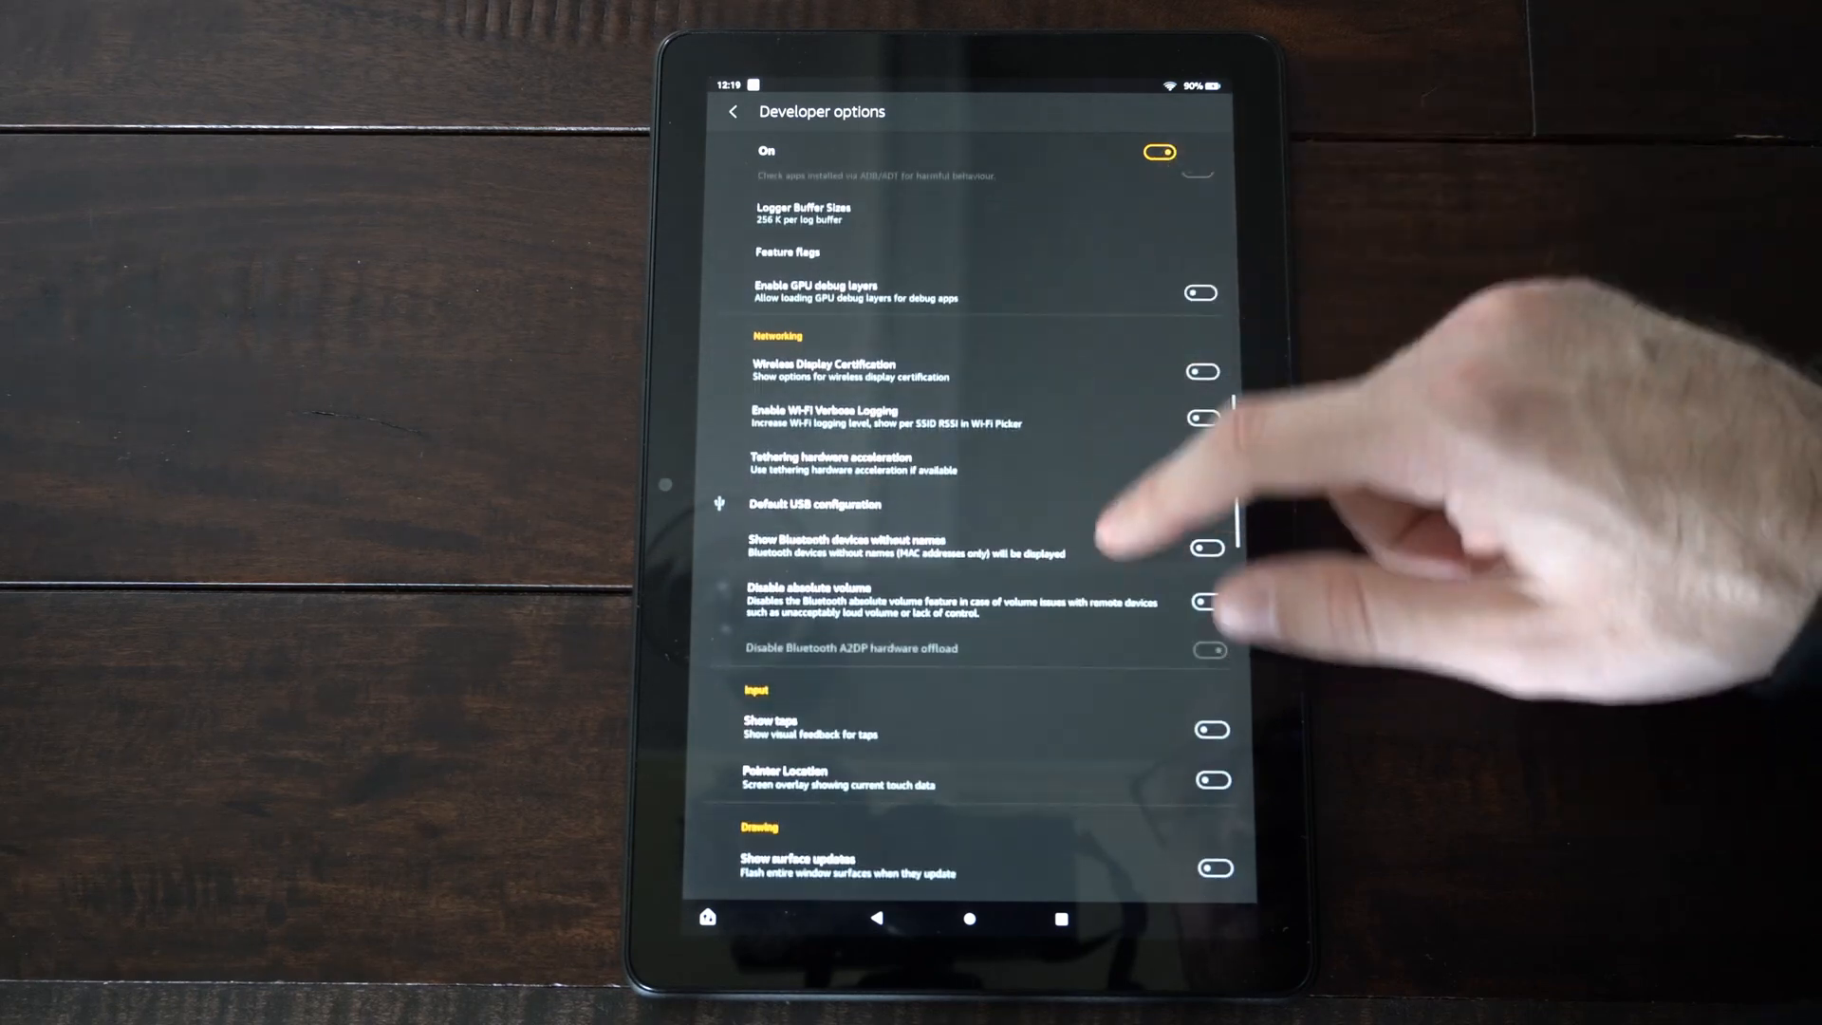
scroll(down, 3)
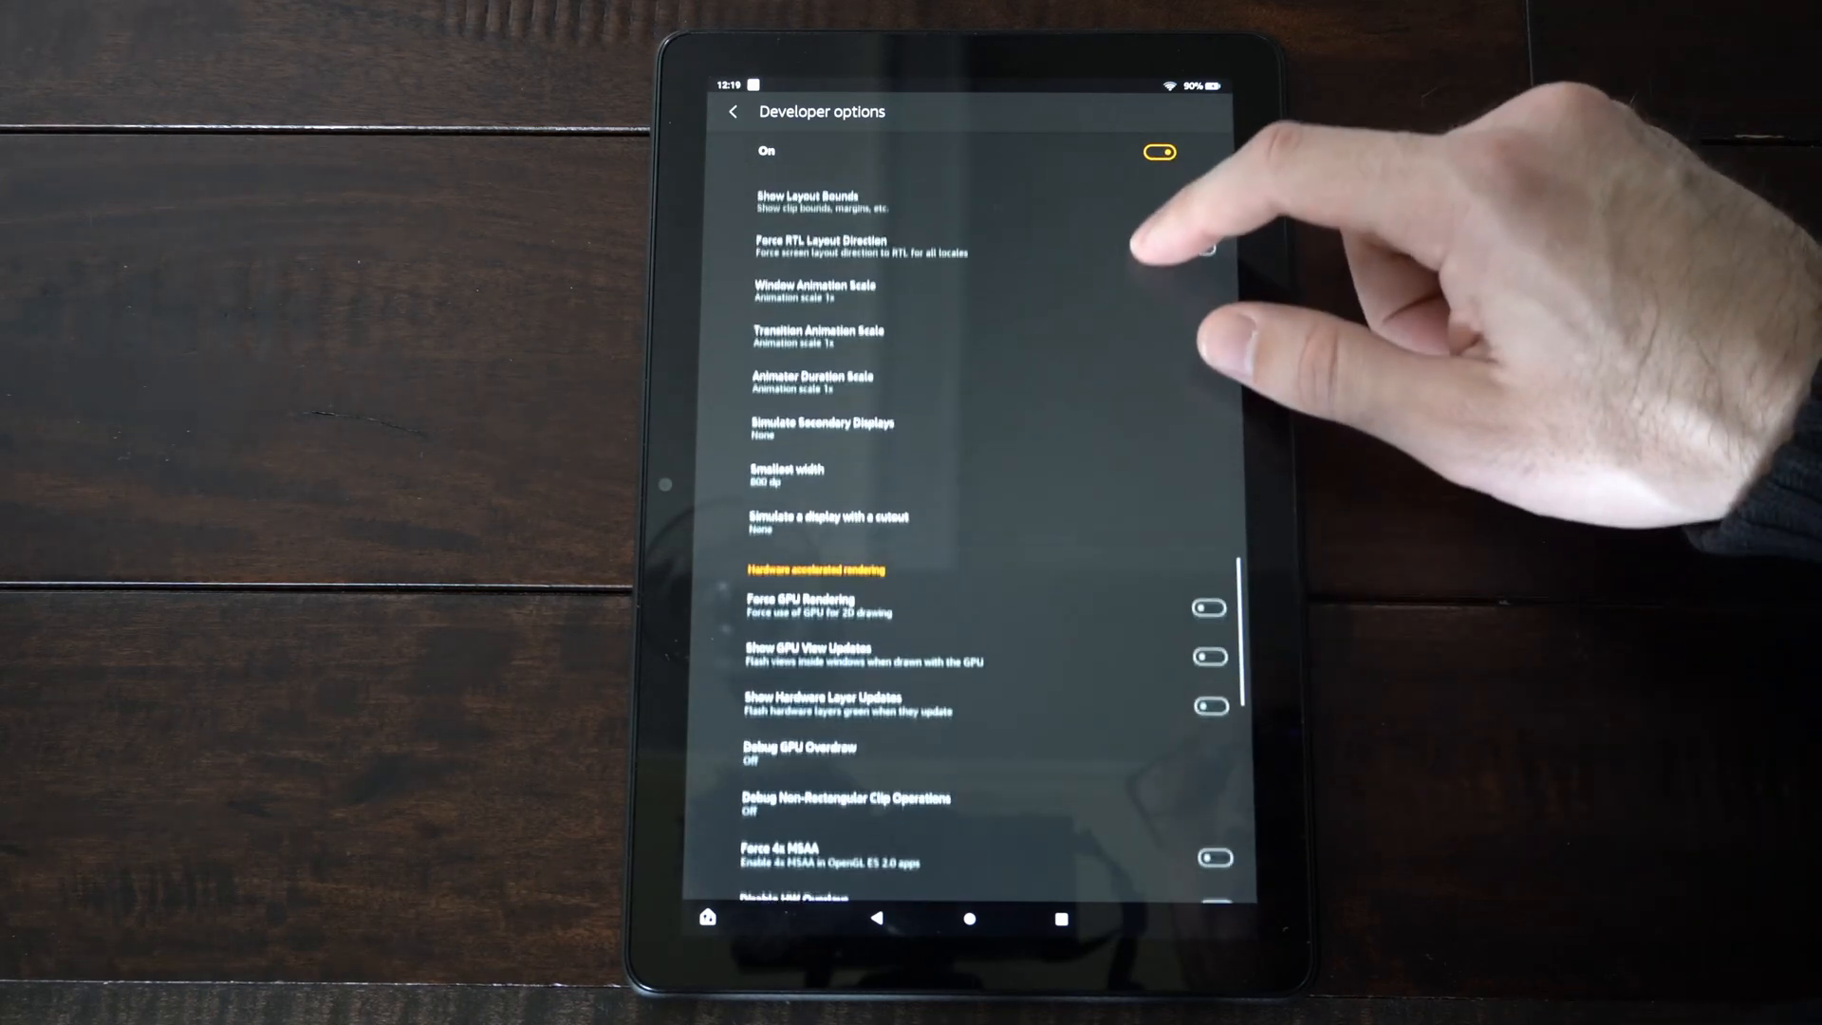